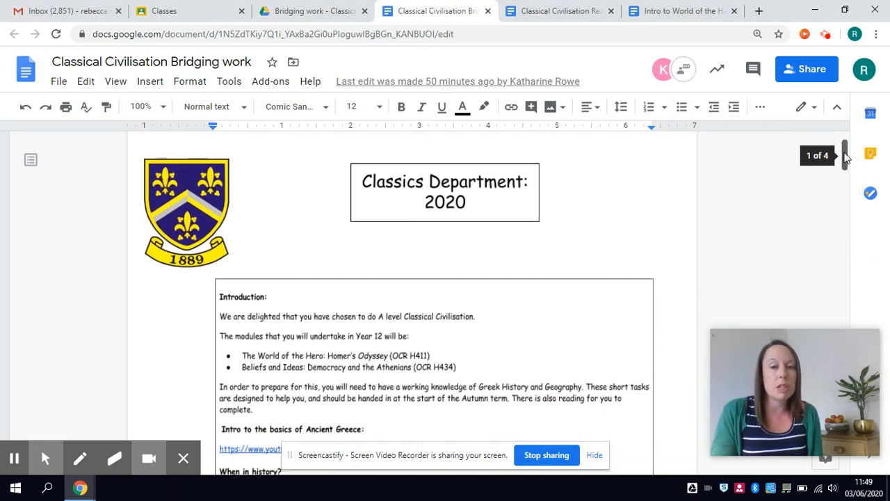
# Scroll from the document header through the Classics Department introduction to the start of Task One
pyautogui.scroll(-3)
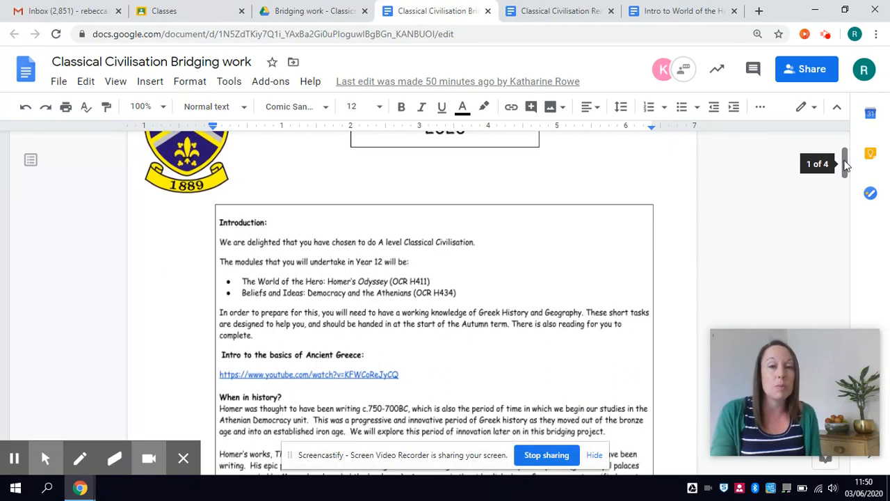
pyautogui.scroll(-3)
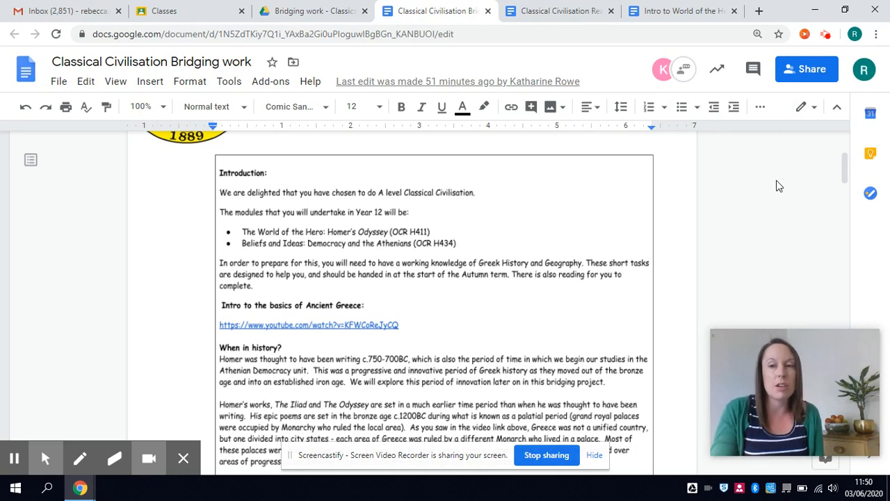
pyautogui.scroll(-3)
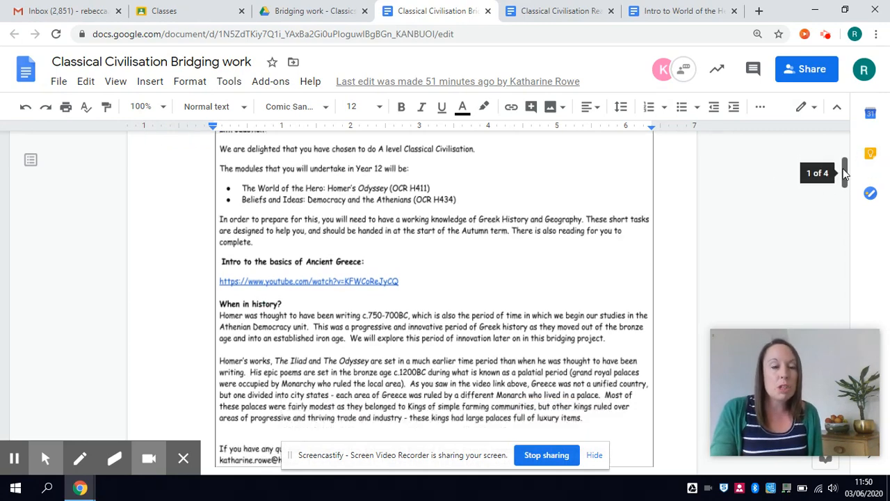
pyautogui.scroll(-3)
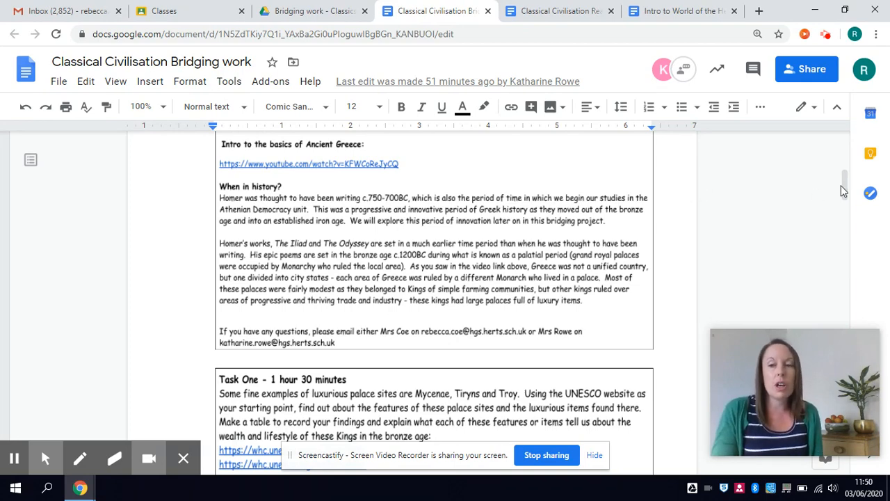
# Scroll slightly so Task One on Mycenae, Tiryns and Troy with both UNESCO links is fully visible
pyautogui.scroll(-3)
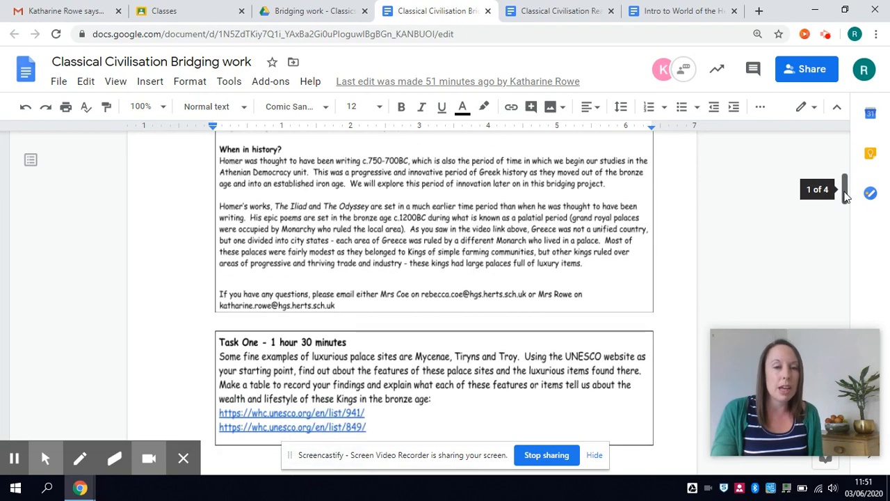
pyautogui.scroll(-3)
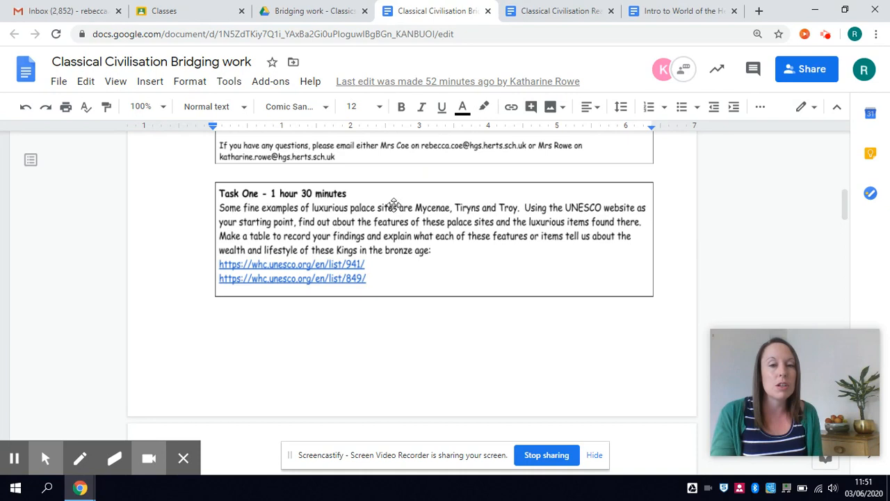
pyautogui.moveTo(765, 245)
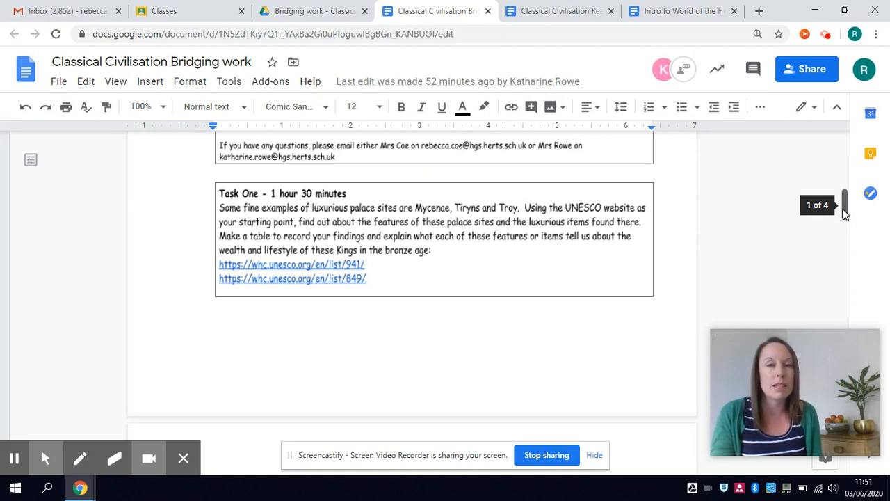
# Scroll to page 2 showing Task Two's bronze-age timeline link and Task Three's mapping task
pyautogui.scroll(-3)
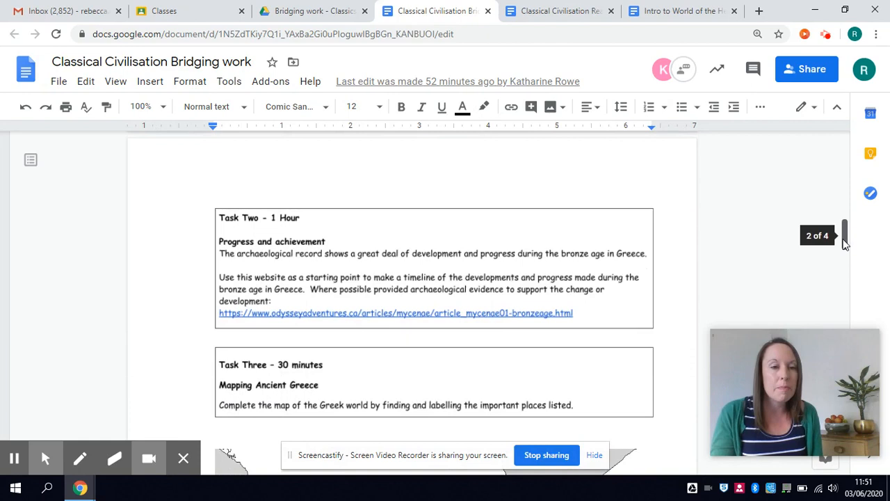
pyautogui.scroll(-3)
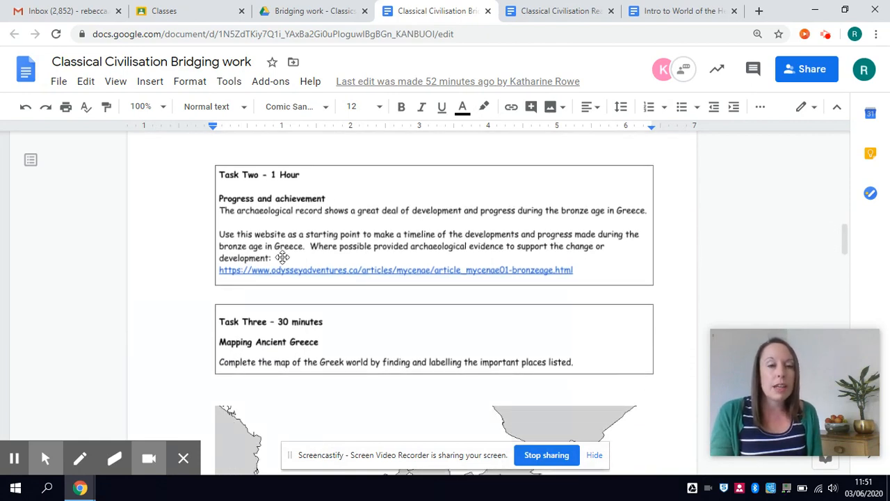
pyautogui.moveTo(381, 205)
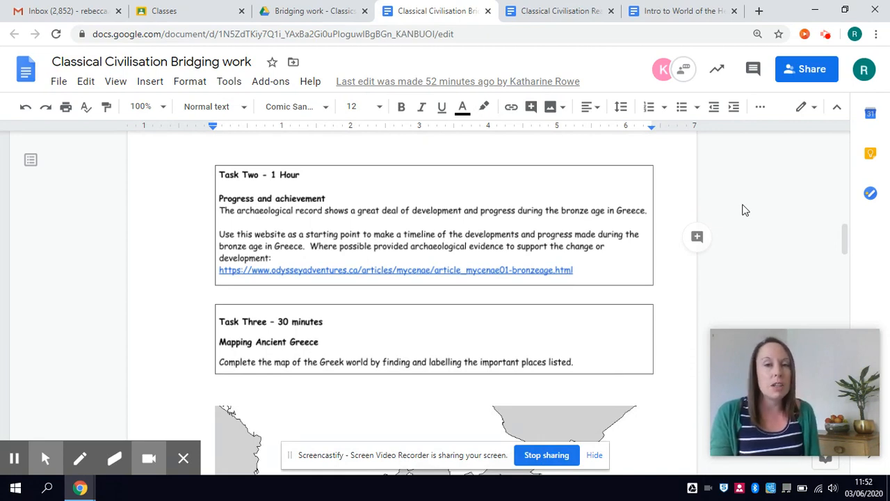
pyautogui.moveTo(801, 220)
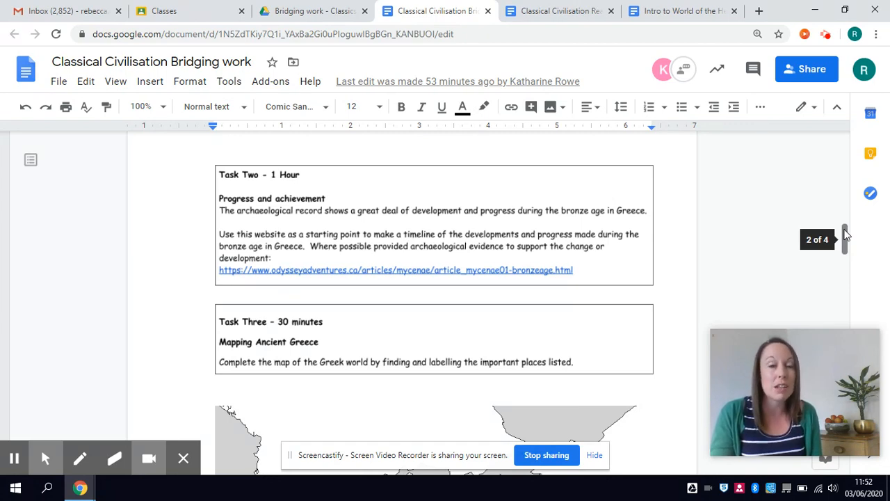
# Scroll past Task Three's blank Greek-world map and its list of place names to label
pyautogui.scroll(-3)
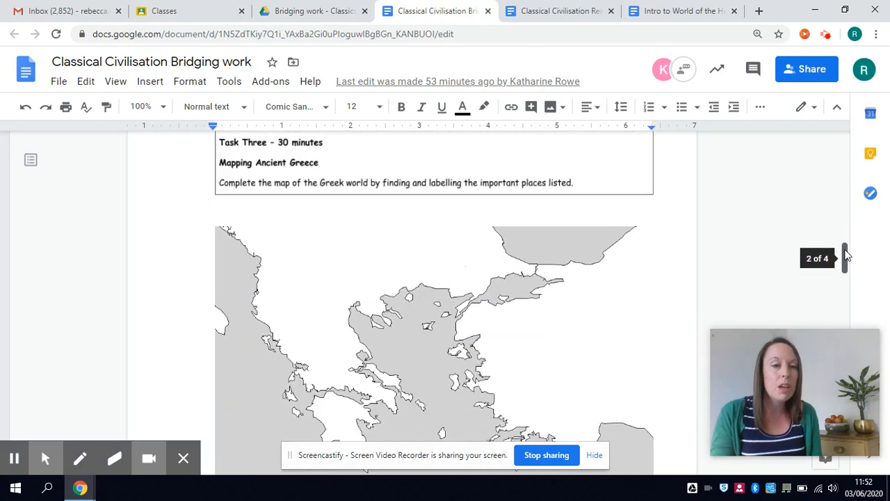
pyautogui.scroll(-3)
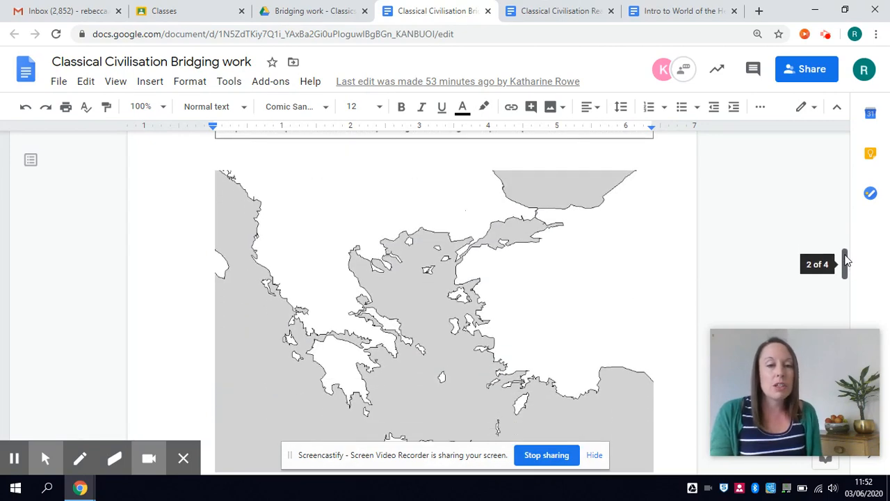
pyautogui.scroll(-3)
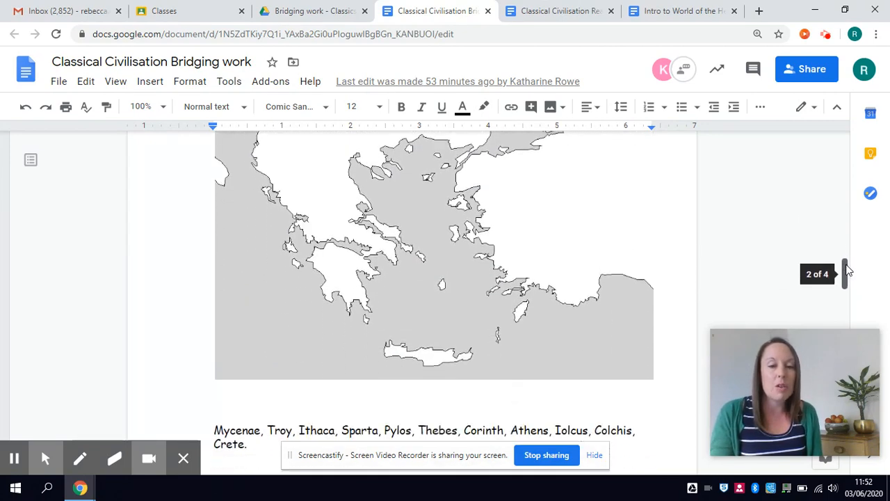
pyautogui.scroll(-3)
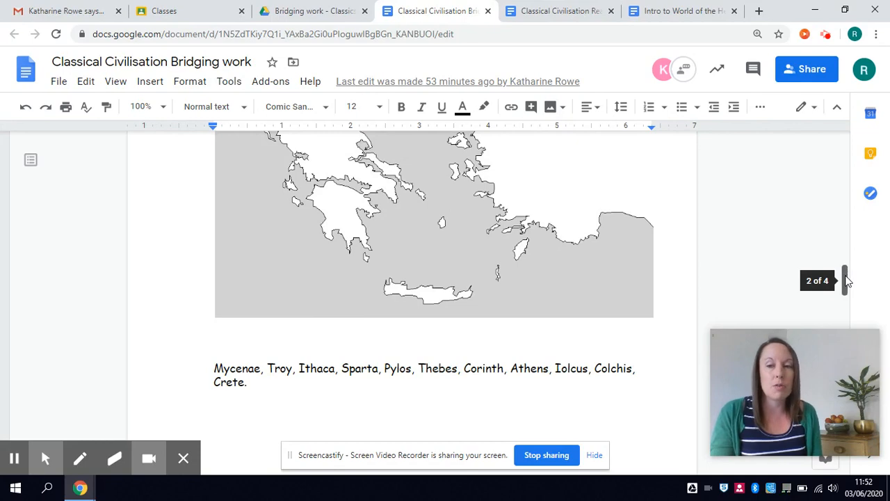
pyautogui.scroll(-3)
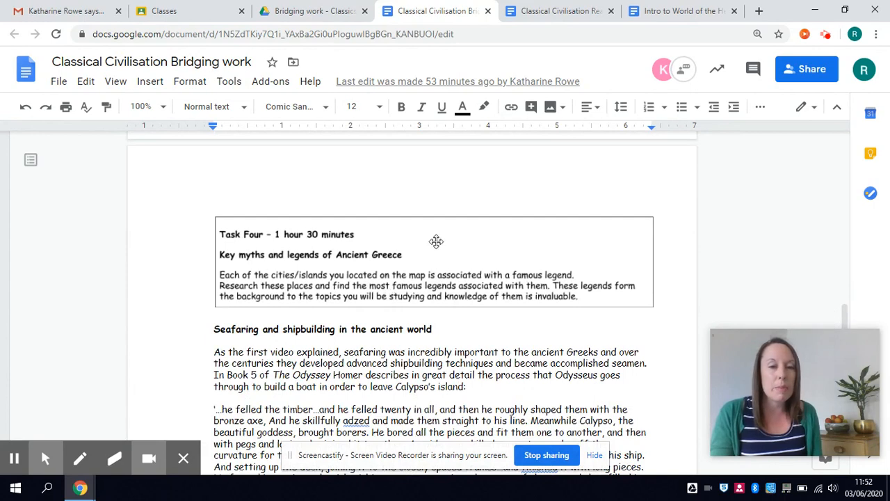
pyautogui.moveTo(429, 291)
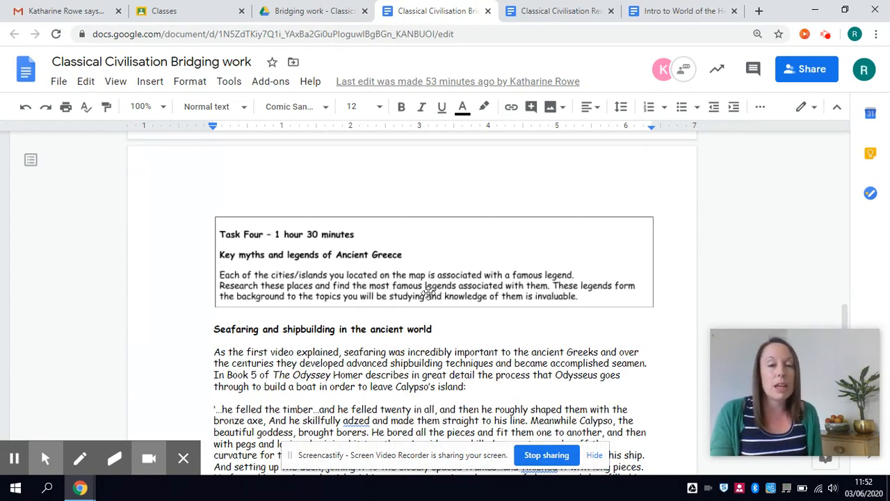
pyautogui.moveTo(707, 247)
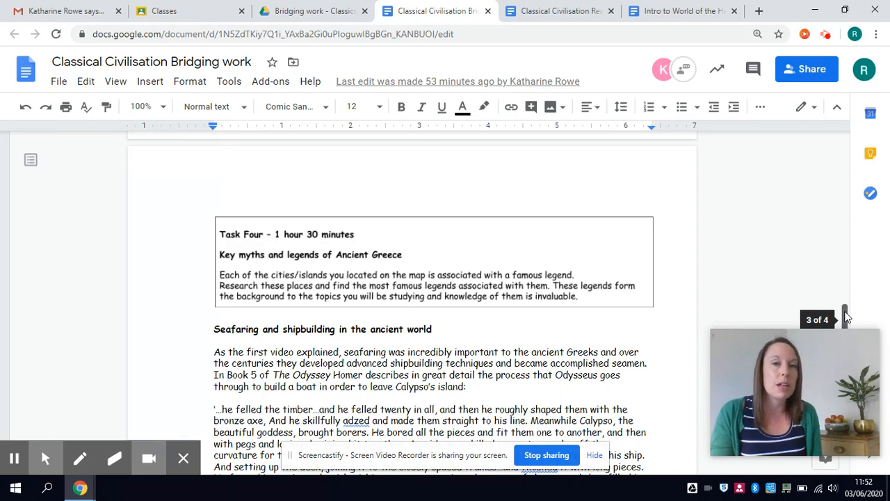
# Scroll through the Odyssey shipbuilding quote to the photo of the reconstructed bronze-age ship frame
pyautogui.scroll(-3)
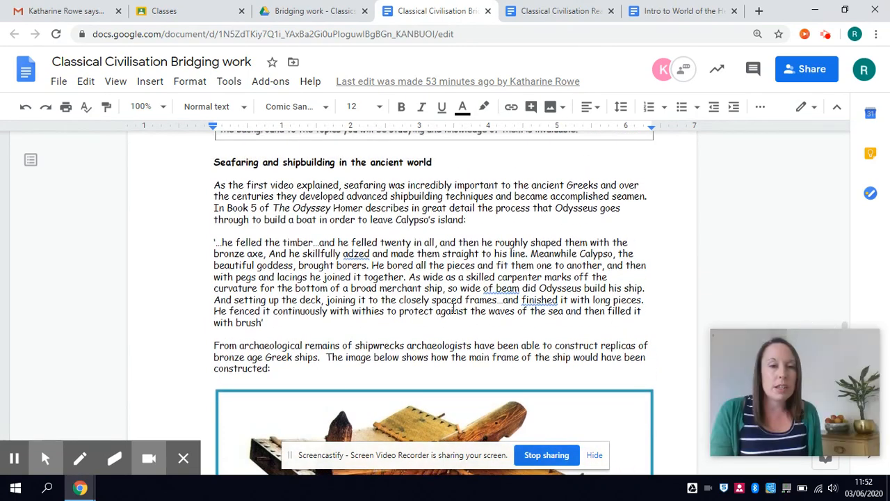
pyautogui.moveTo(430, 264)
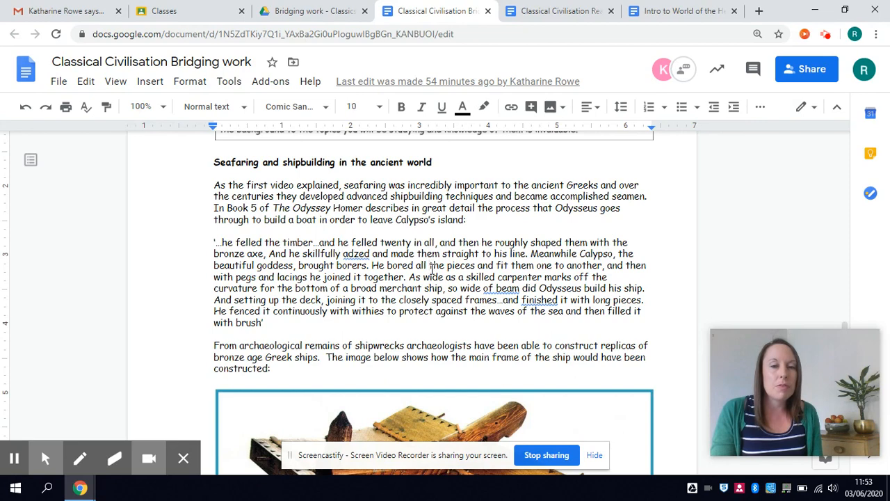
pyautogui.moveTo(845, 331)
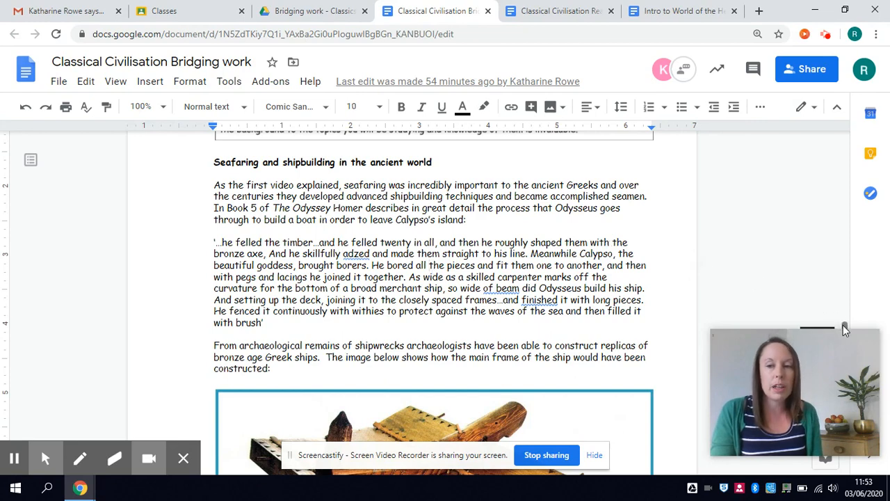
pyautogui.scroll(-3)
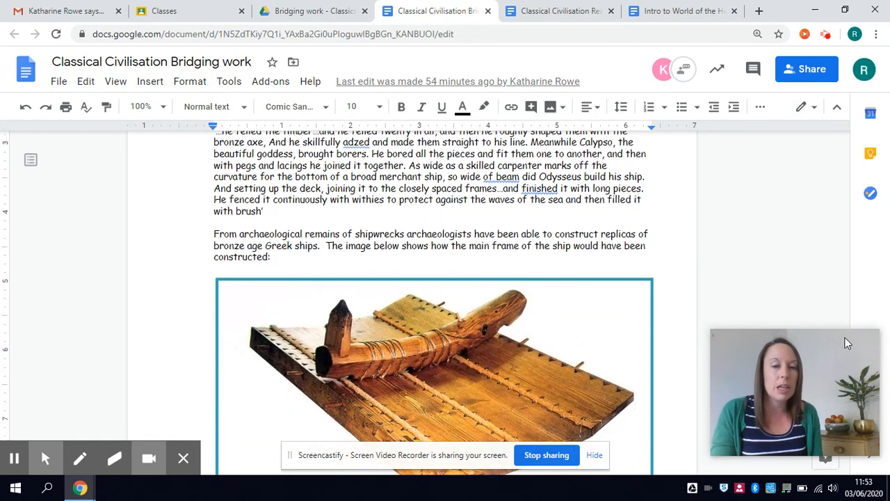
pyautogui.scroll(-3)
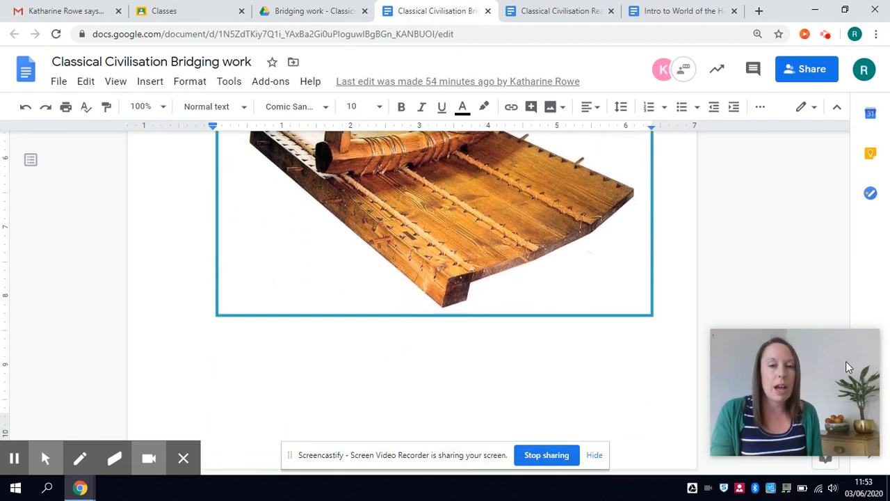
# Scroll past the ship image to Task Five and Task Six's Athenian Constitution extract and questions
pyautogui.scroll(-3)
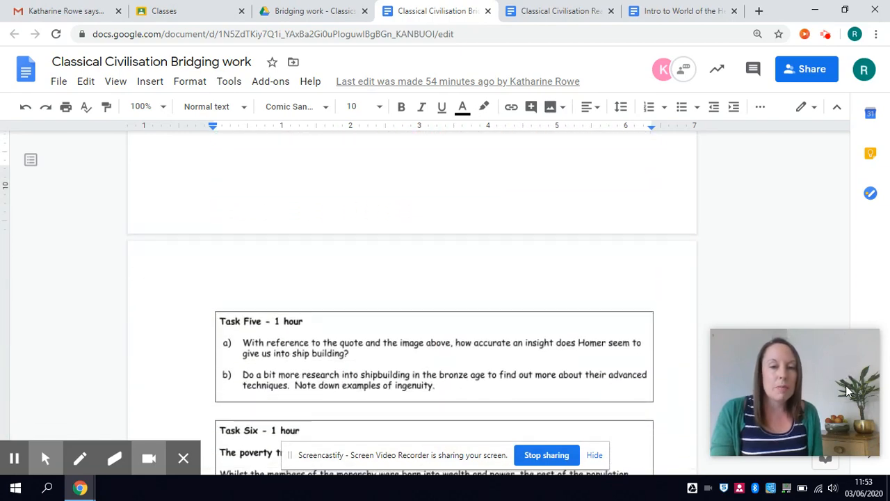
pyautogui.scroll(-3)
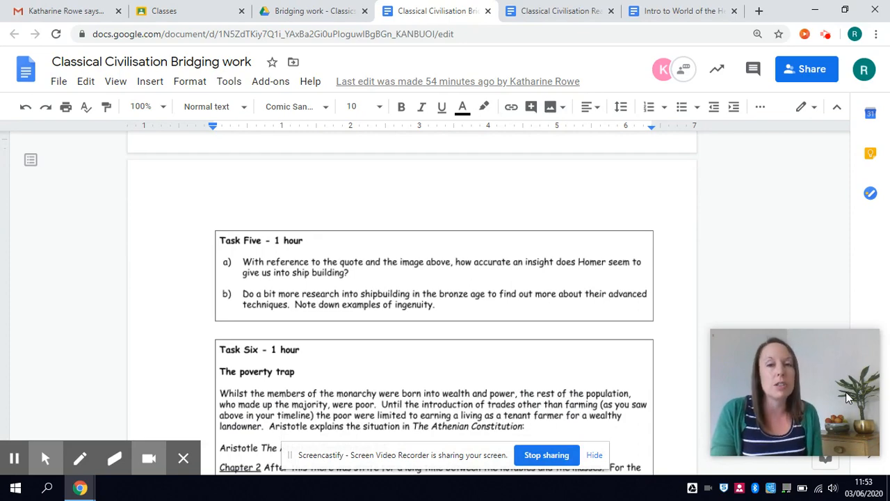
pyautogui.scroll(-3)
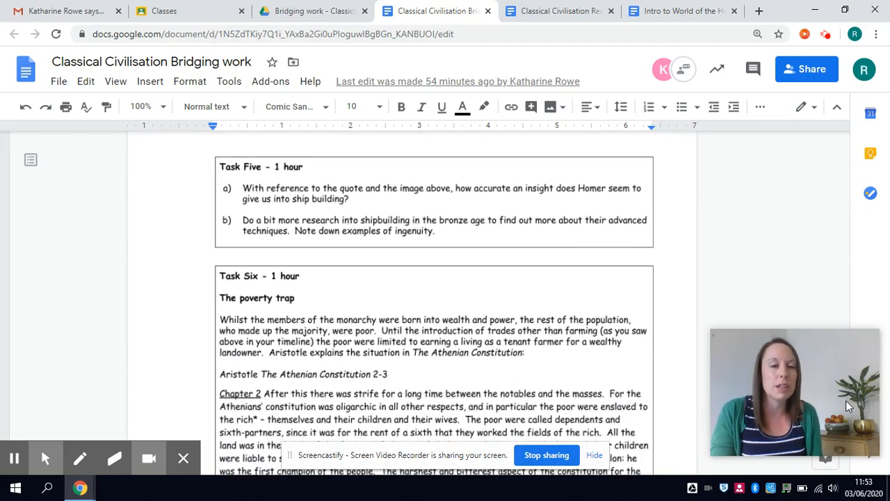
pyautogui.scroll(-3)
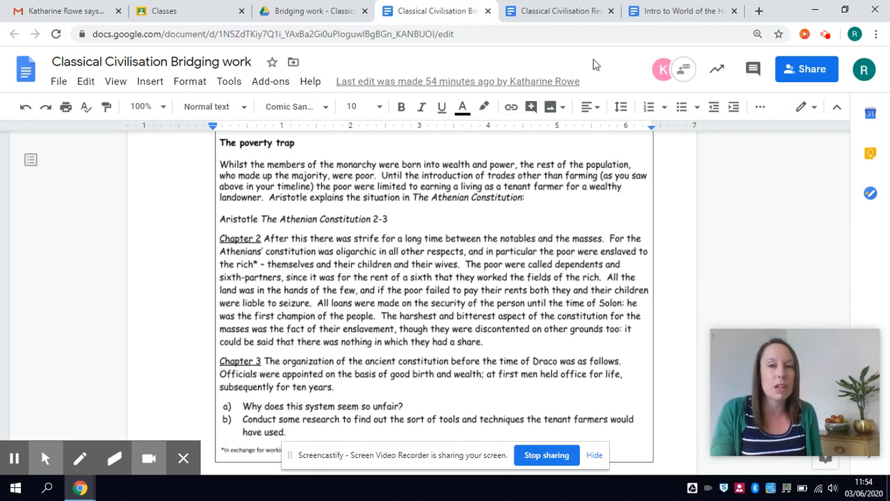
pyautogui.moveTo(560, 11)
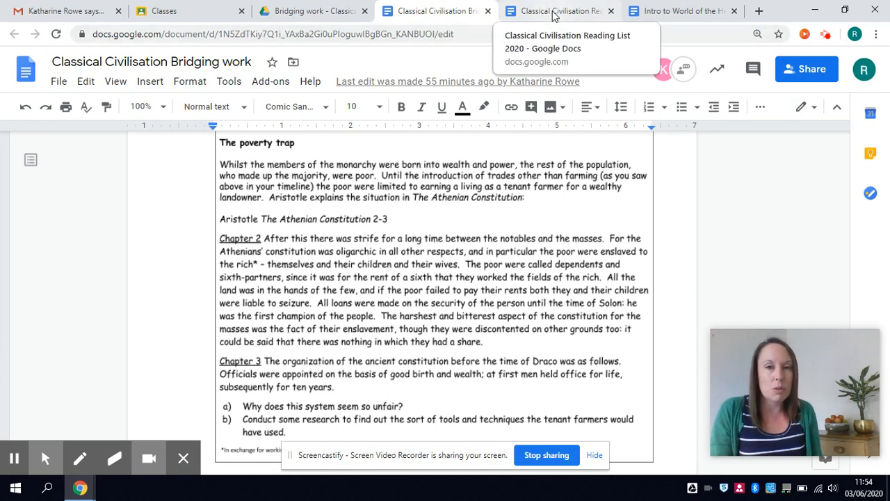
# Switch to the Classical Civilisation Reading List 2020 and scroll to the set texts and MASSOLIT lecture links
pyautogui.click(556, 11)
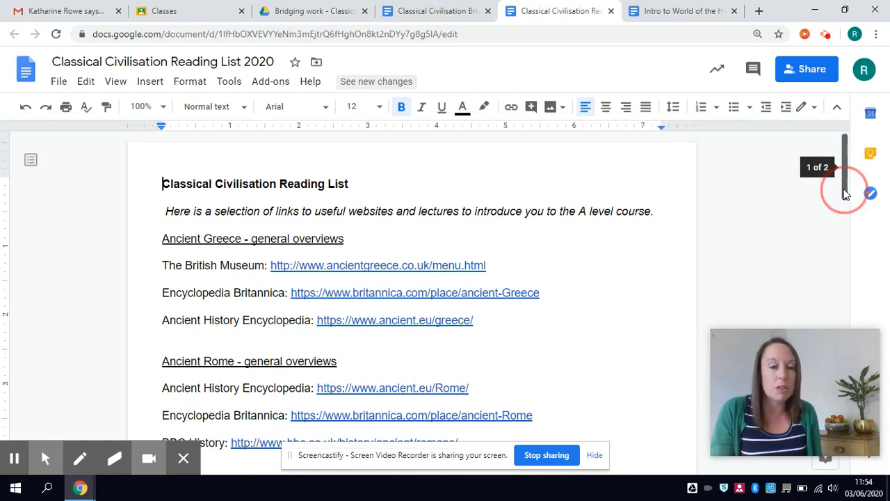
pyautogui.scroll(-3)
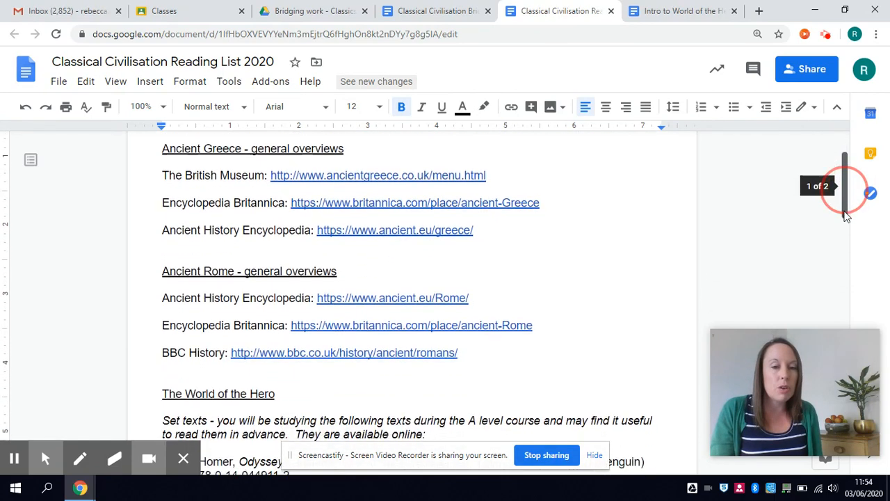
pyautogui.scroll(-3)
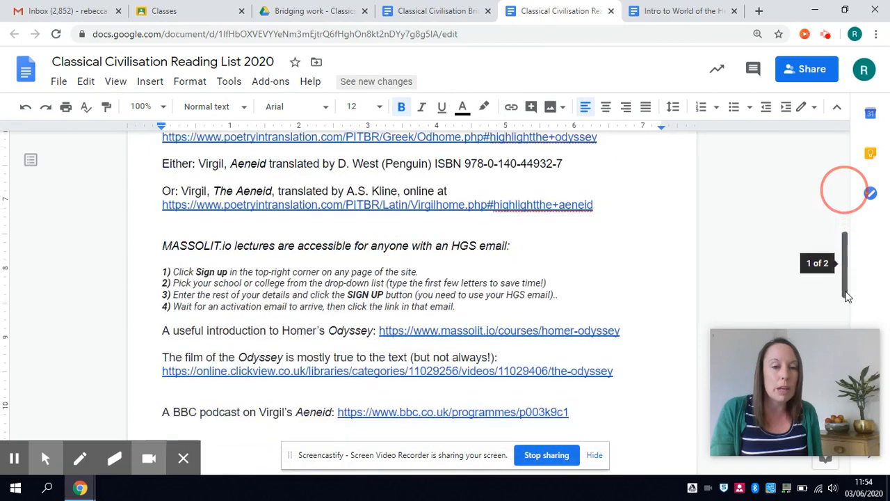